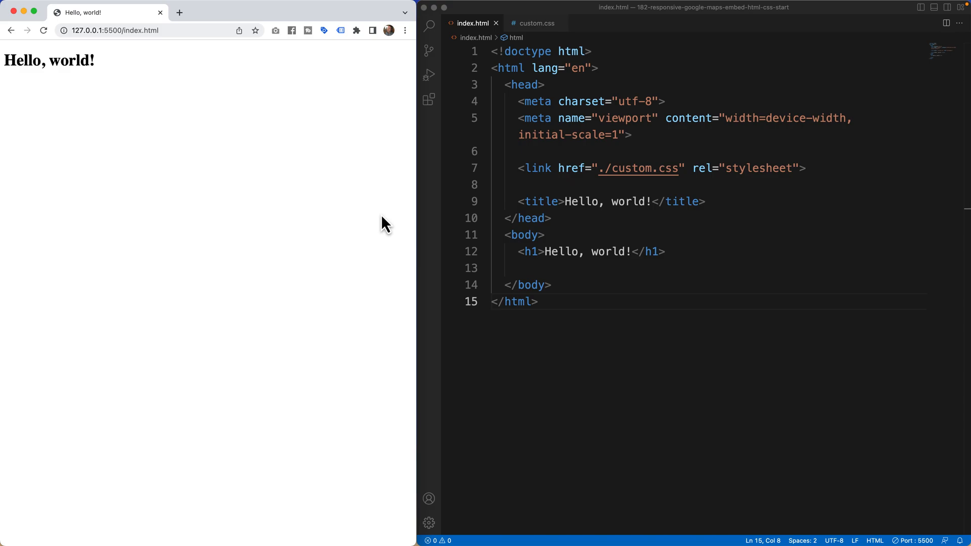
mouse_move(499, 313)
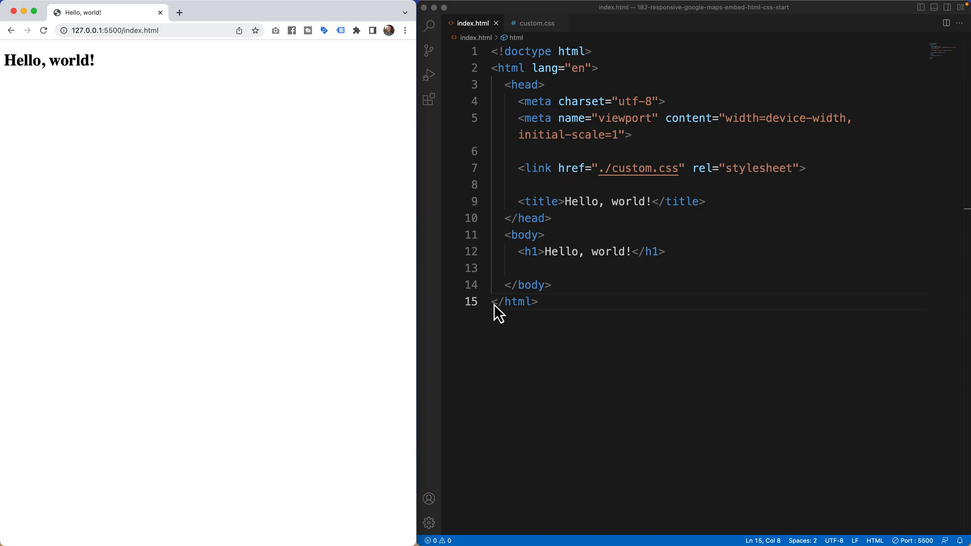
mouse_move(556, 63)
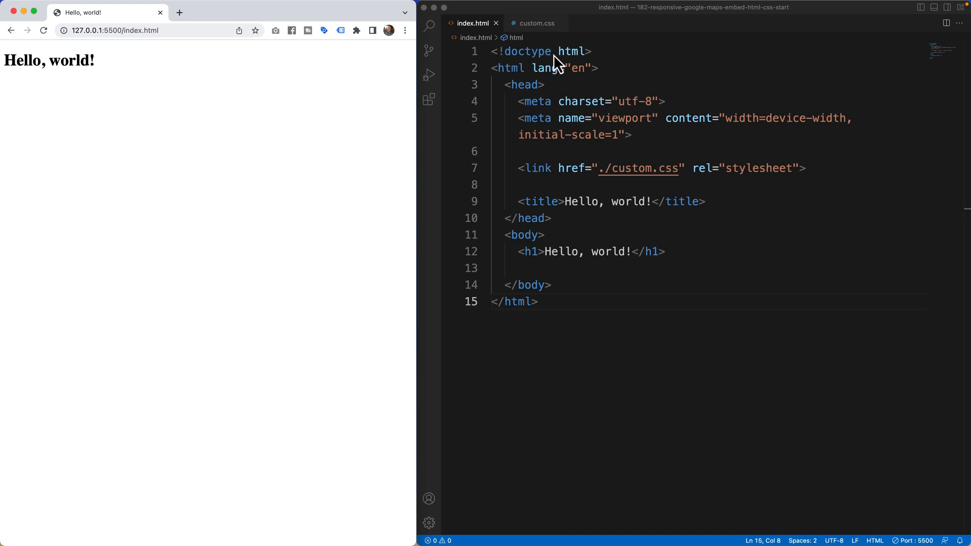
mouse_move(560, 309)
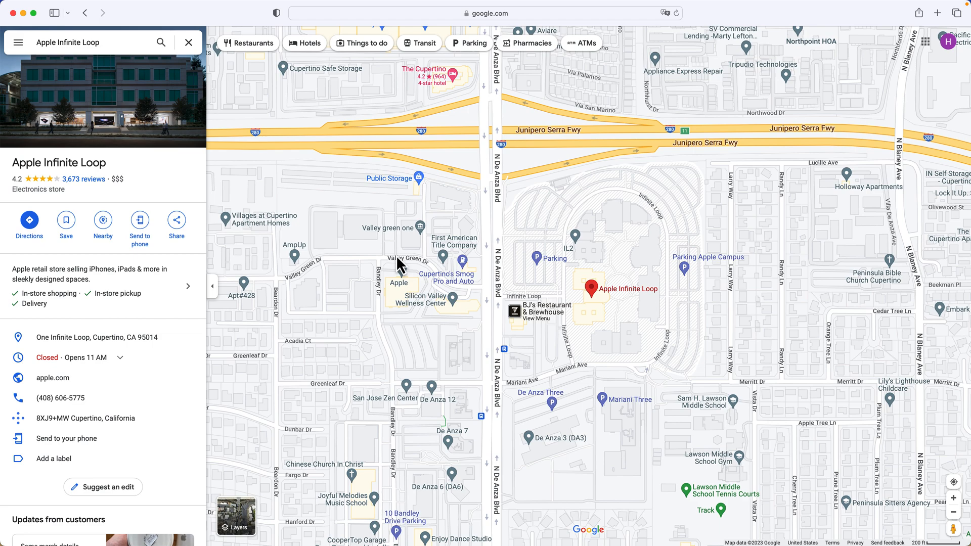
mouse_move(570, 300)
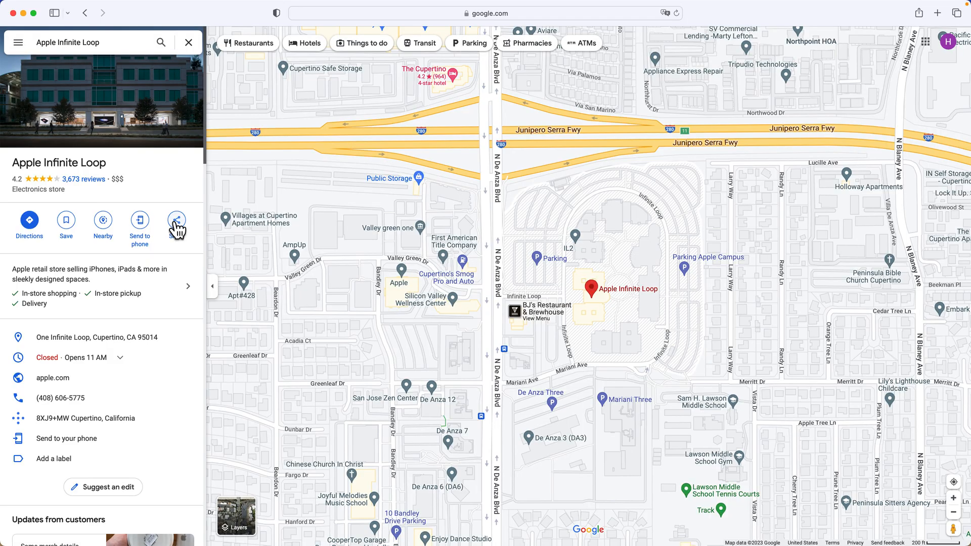
- Copy the embed HTML for the Apple Infinite Loop map from the Share dialog
click(176, 219)
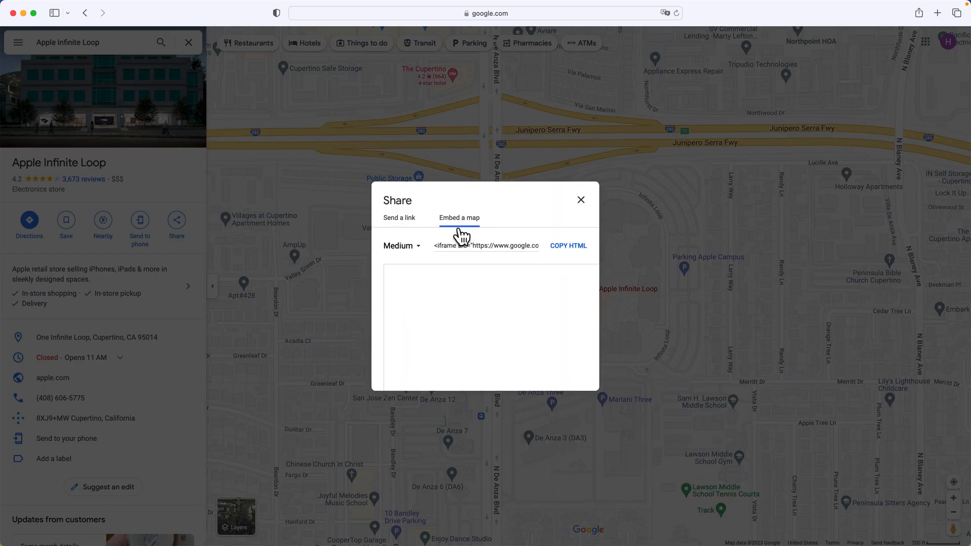
click(567, 245)
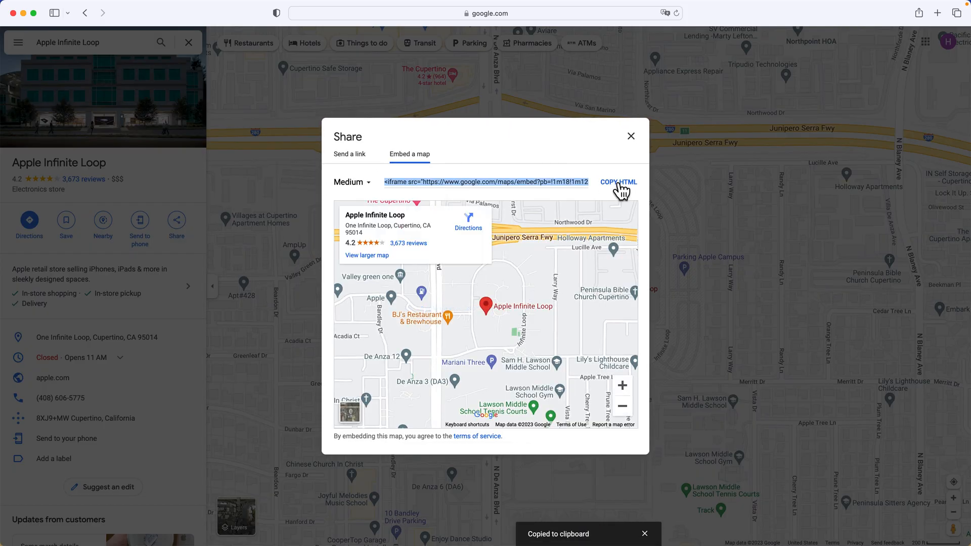
mouse_move(534, 189)
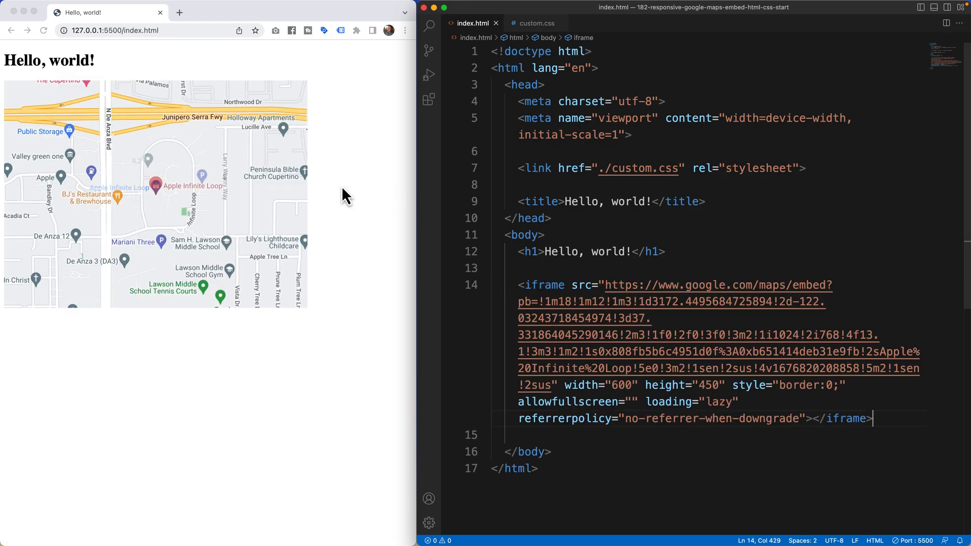
- Change the pasted iframe's width from 600 to 1200 in index.html
click(166, 184)
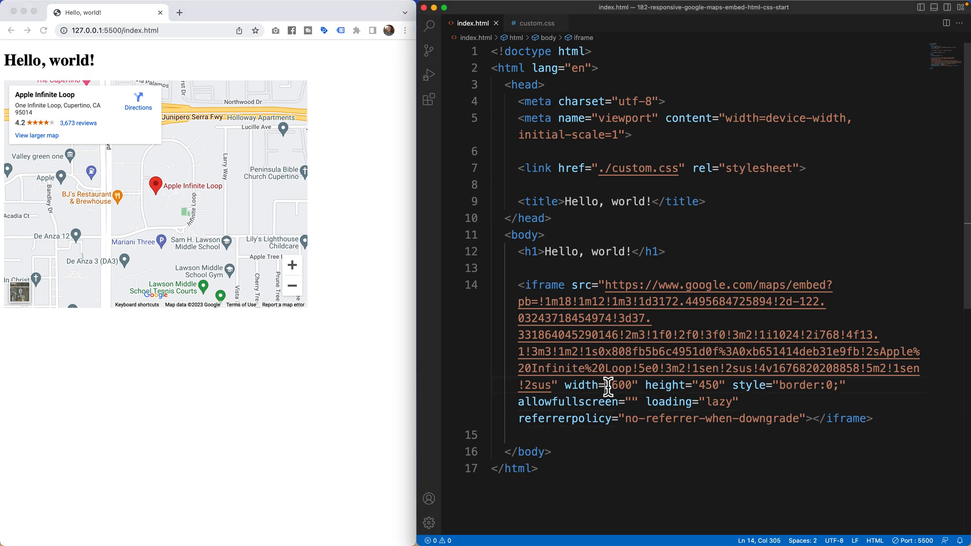
text(12)
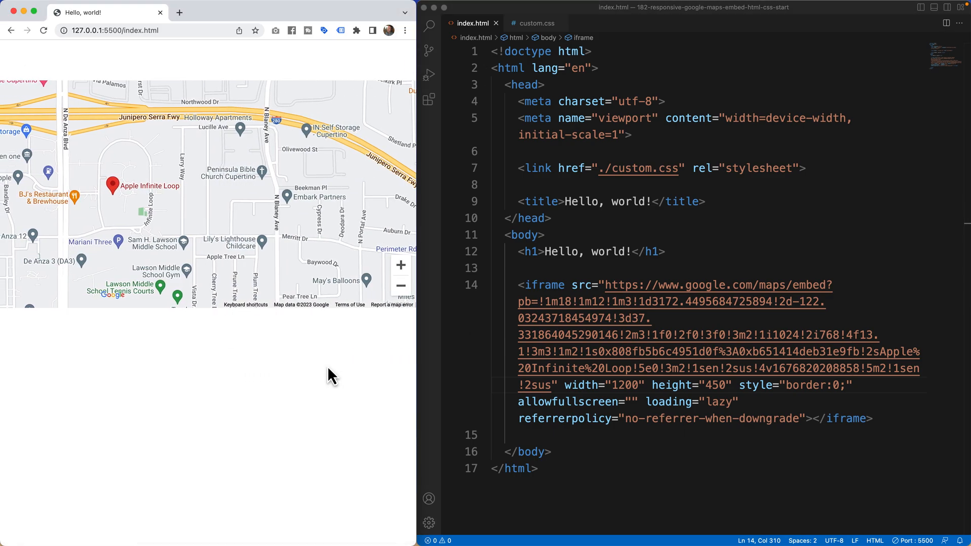
mouse_move(407, 335)
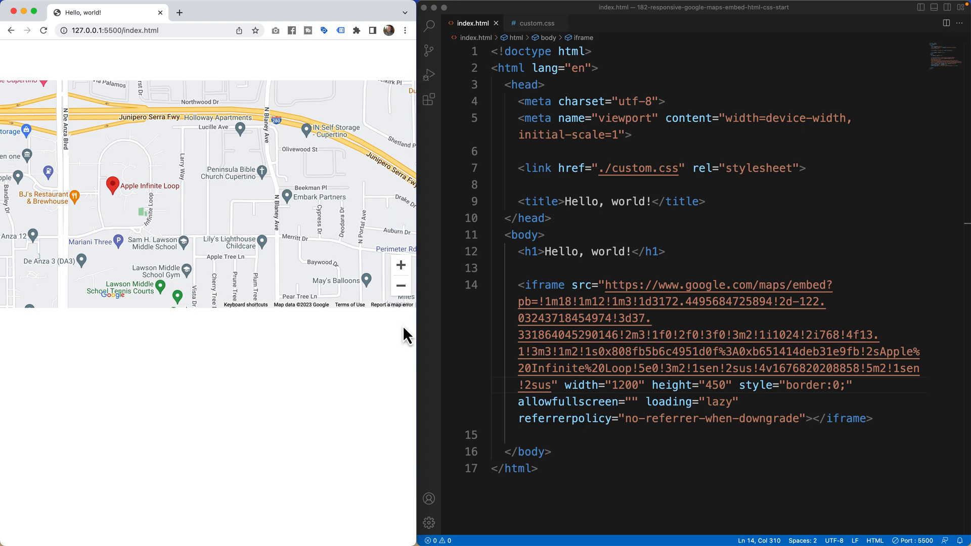
mouse_move(344, 353)
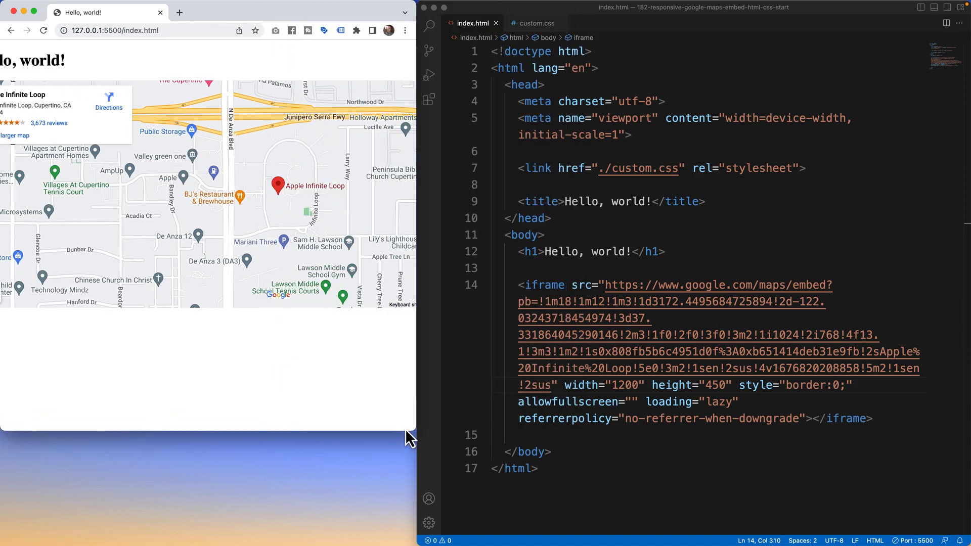
mouse_move(644, 353)
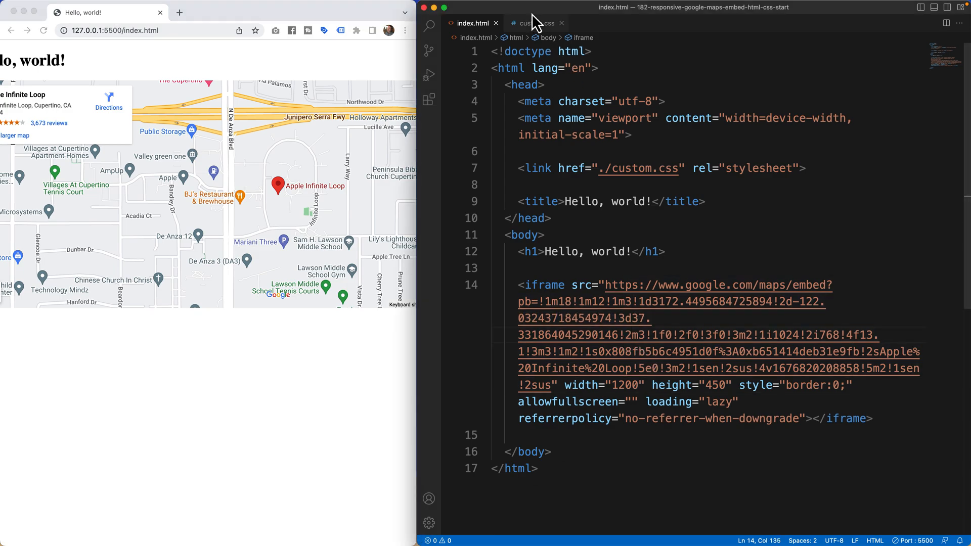
- Start a .map-responsive rule in custom.css with overflow: hidden
click(534, 24)
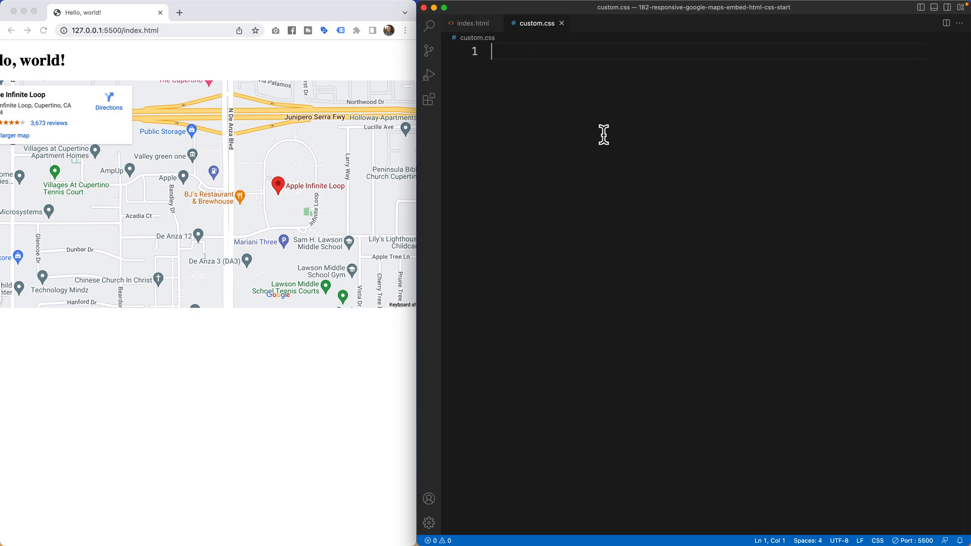
text(.ma)
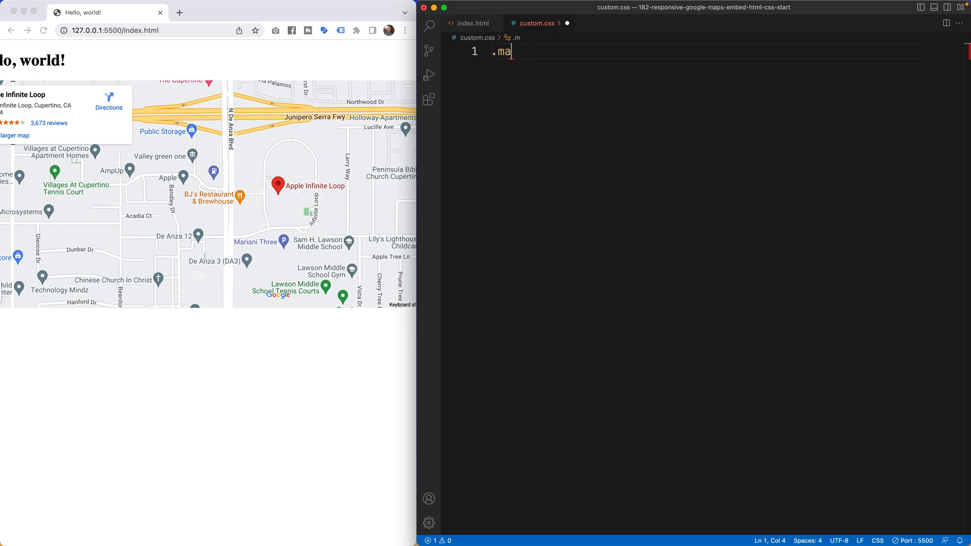
text(p-responsive {)
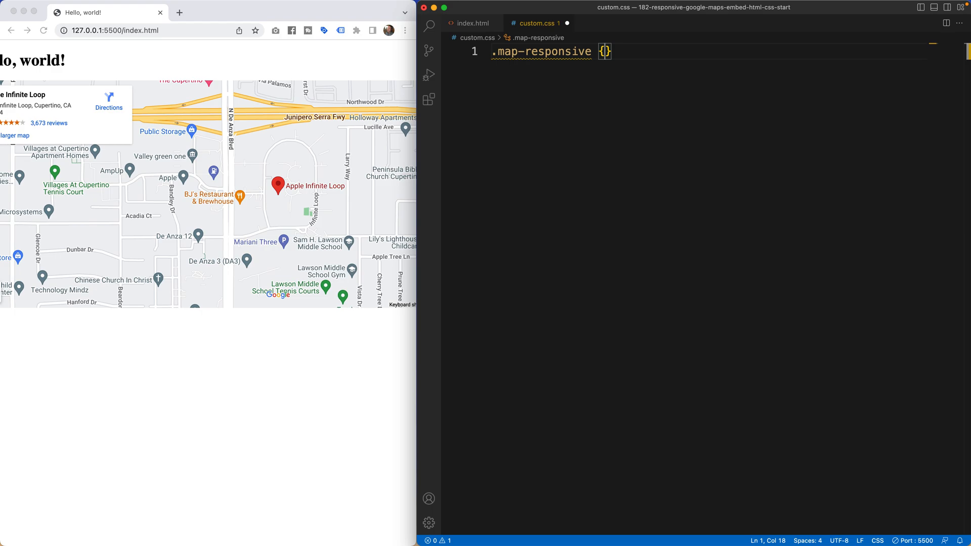
key(Return)
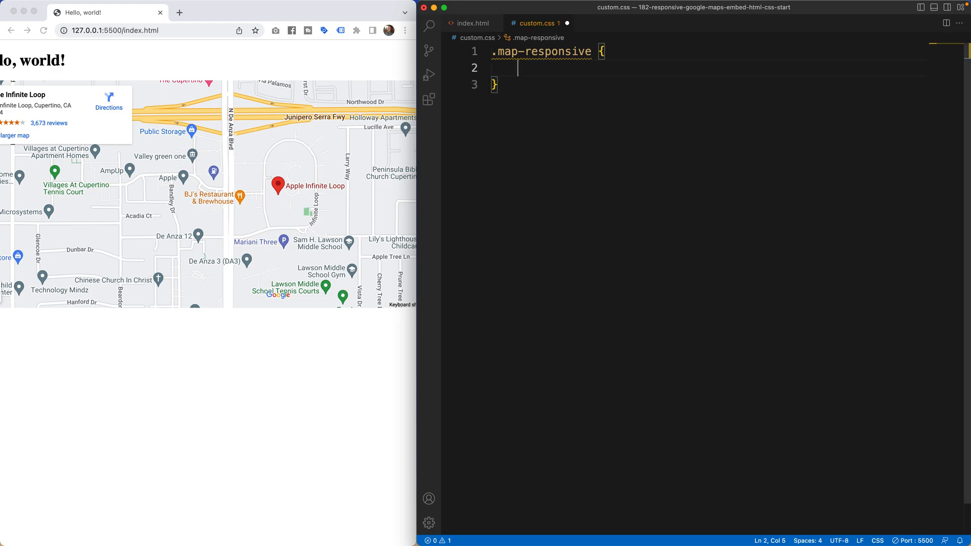
text(overflow: h;)
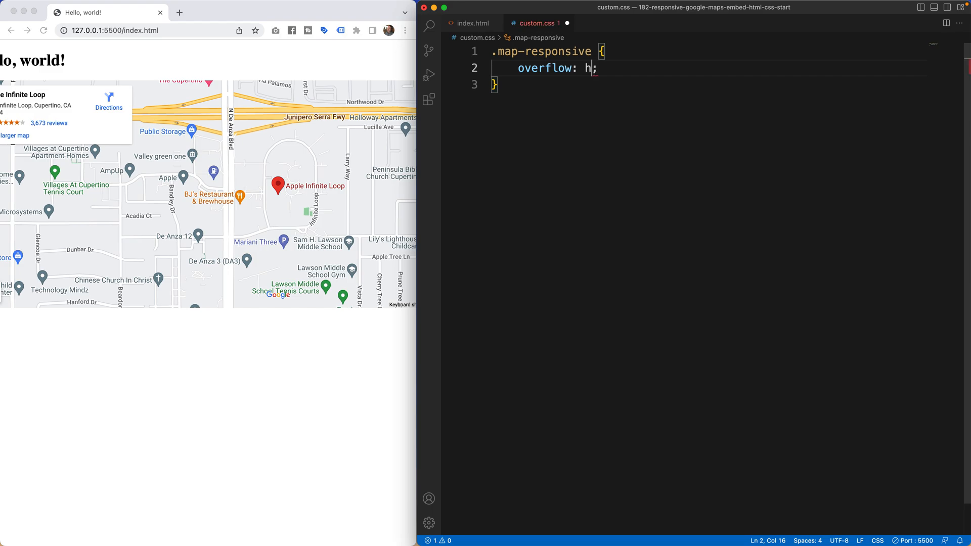
text(idden)
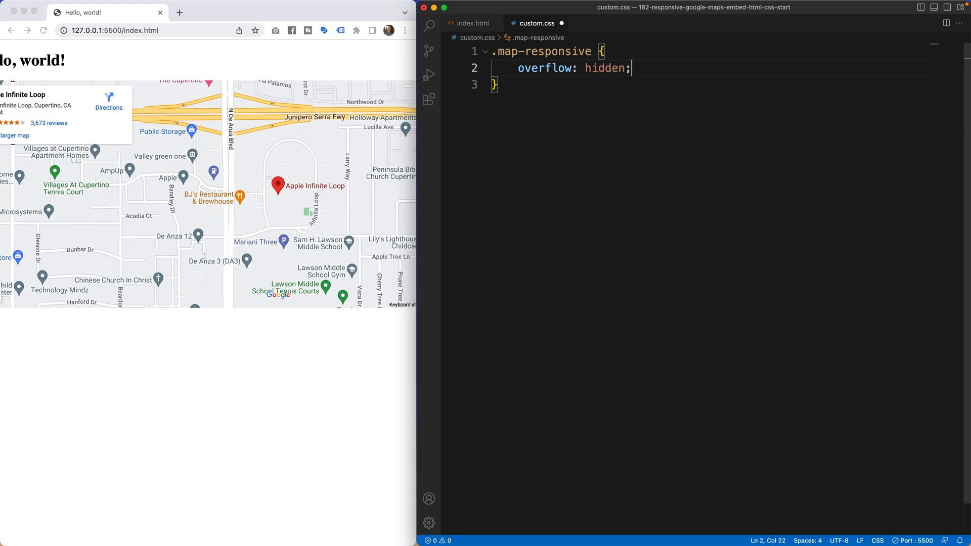
- Add padding-bottom: 56.25% to the .map-responsive rule
text(padding-bottom: ;)
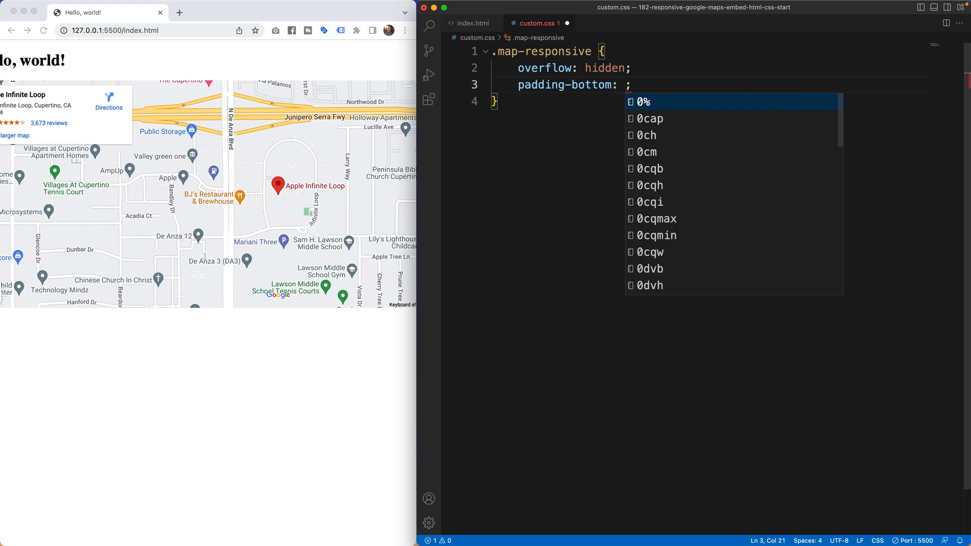
key(Escape)
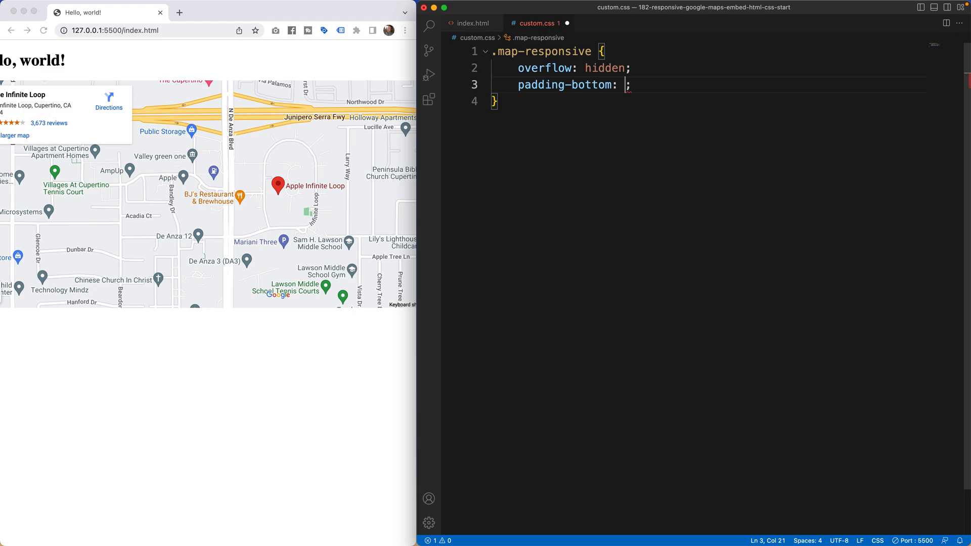
text(56.25)
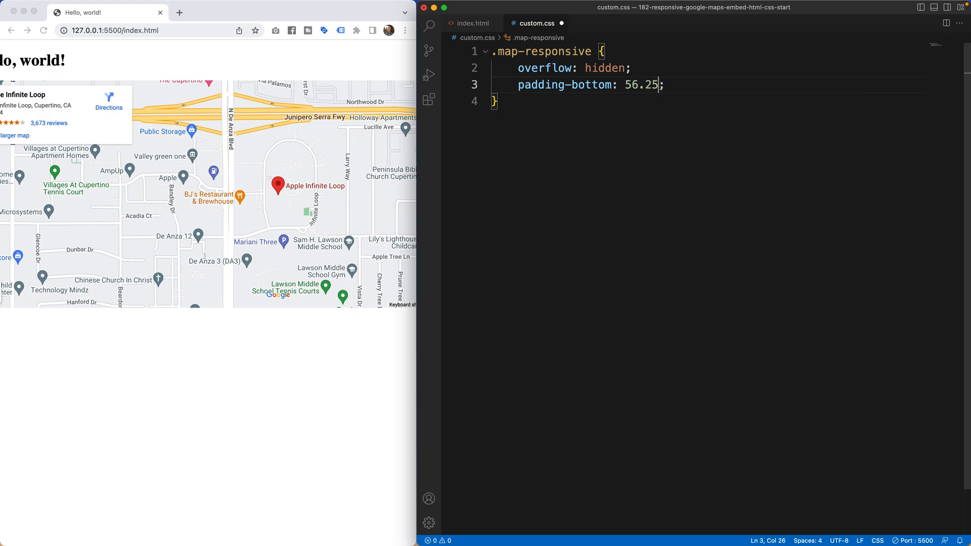
text(%)
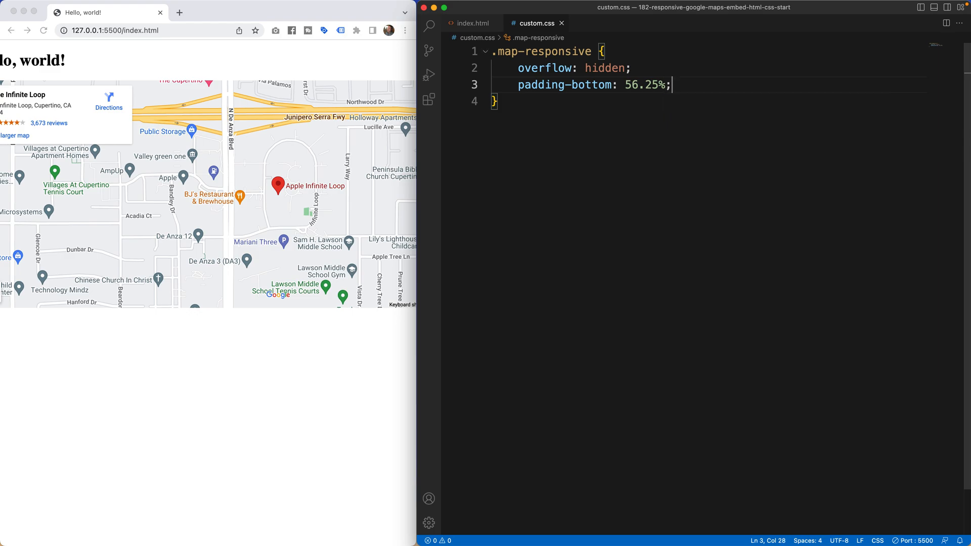
key(Return)
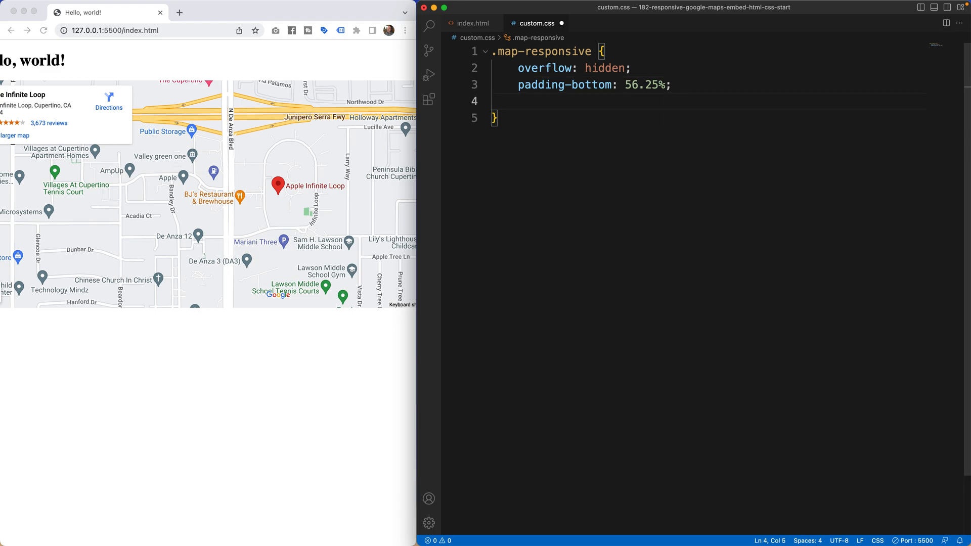
mouse_move(412, 141)
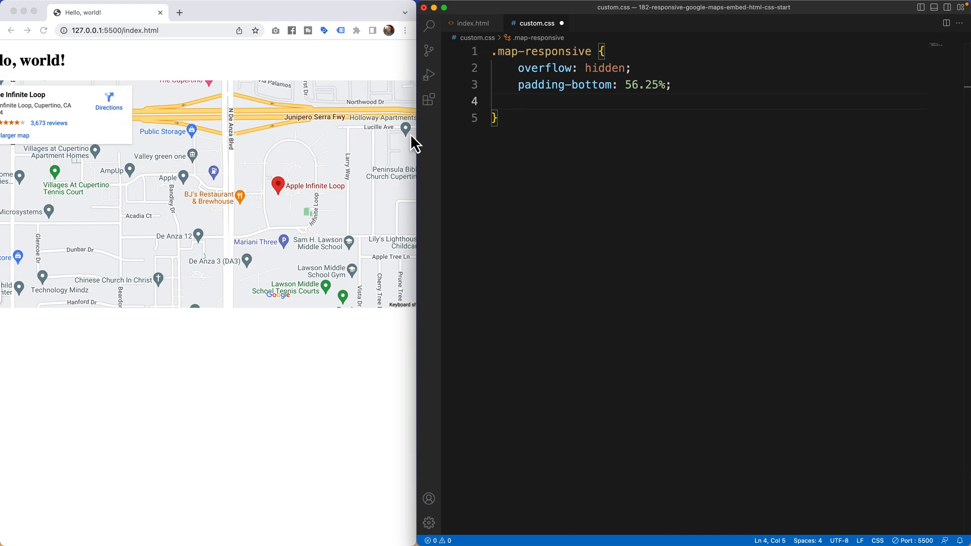
mouse_move(434, 264)
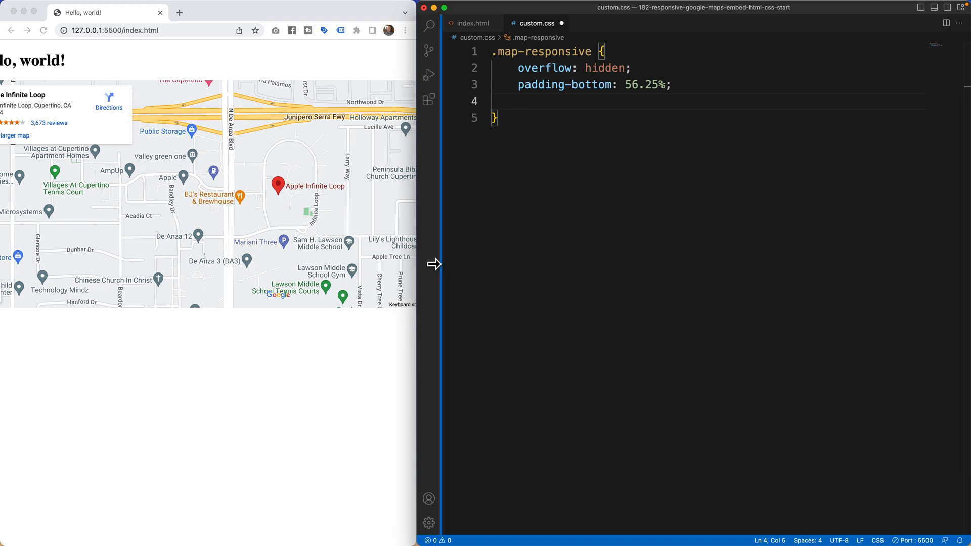
- Calculate 9/16 in Spotlight to confirm 0.5625, then begin a Ratio comment
key(cmd+space)
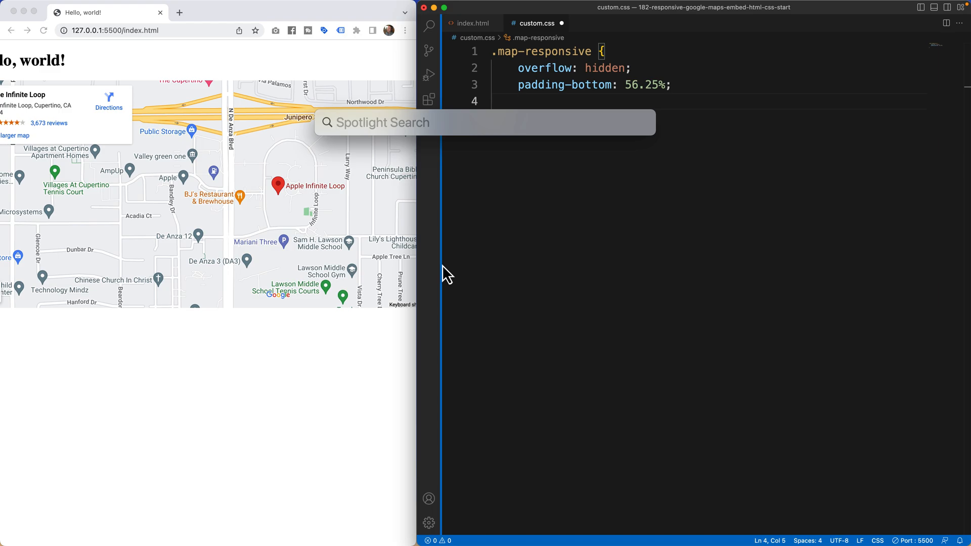
text(9/1)
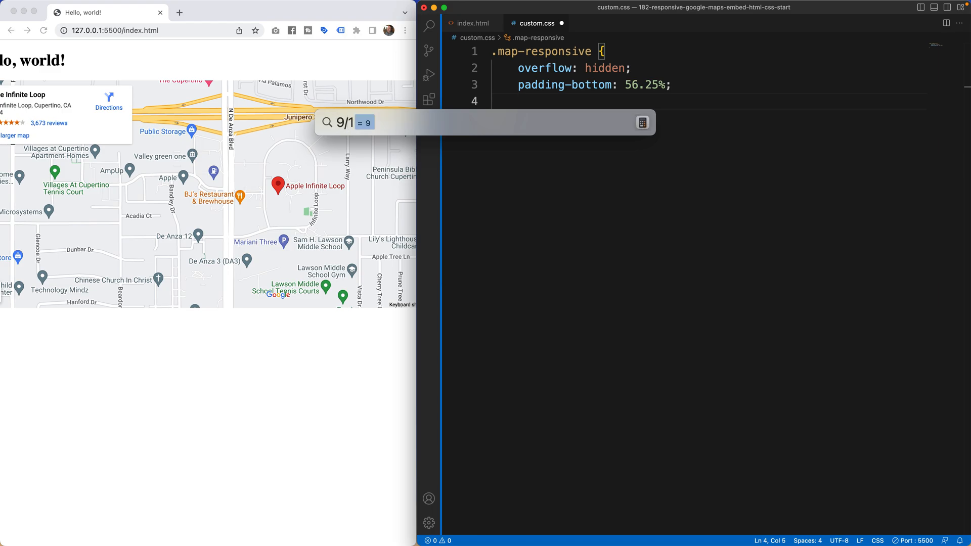
text(6)
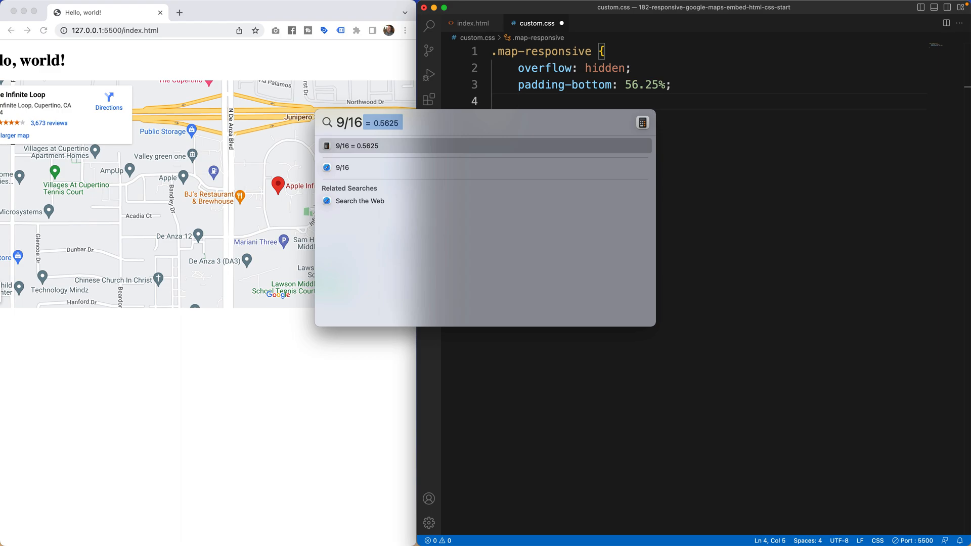
text(Ra)
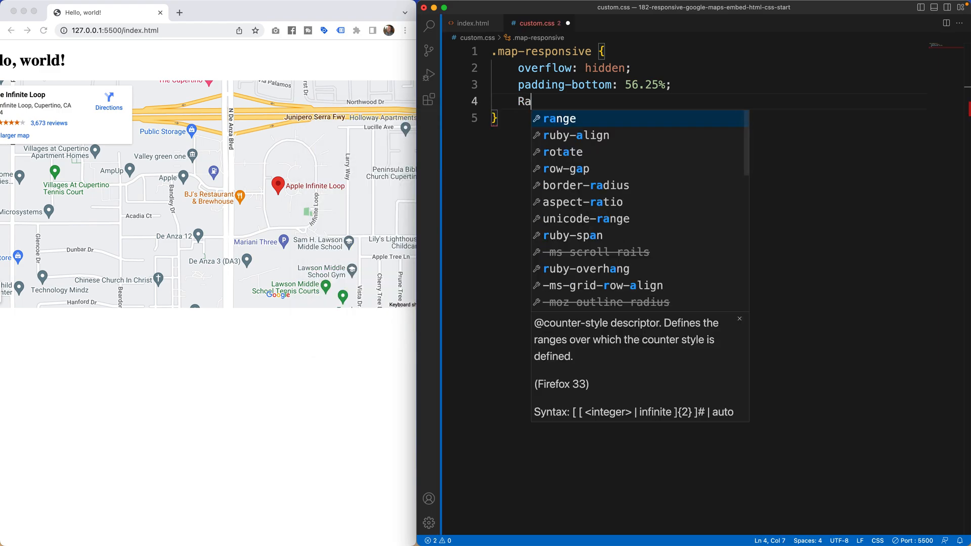
- Add a 'Ratio is 16/9' comment, position: relative and height: 0 to .map-responsive
text(tio is 16/9 */)
text(position: i)
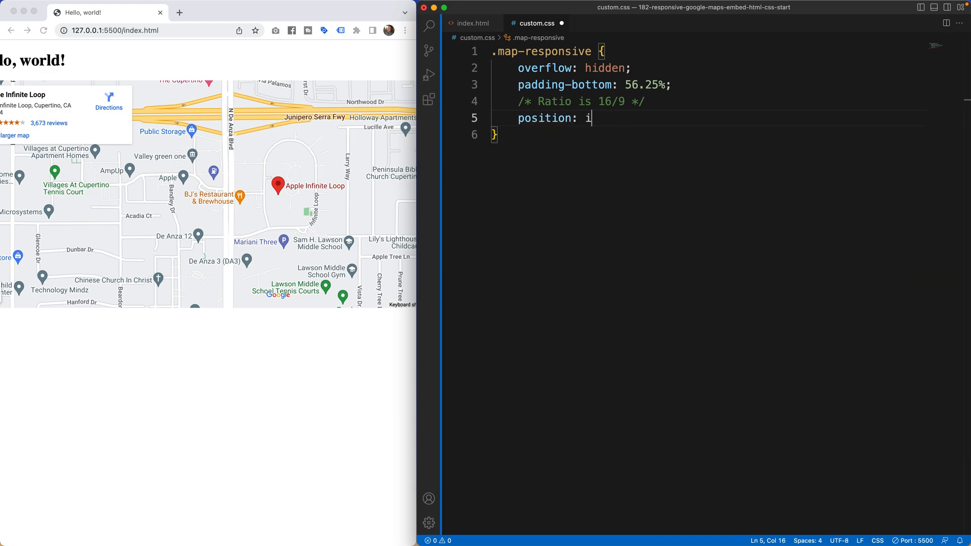
text(elative;)
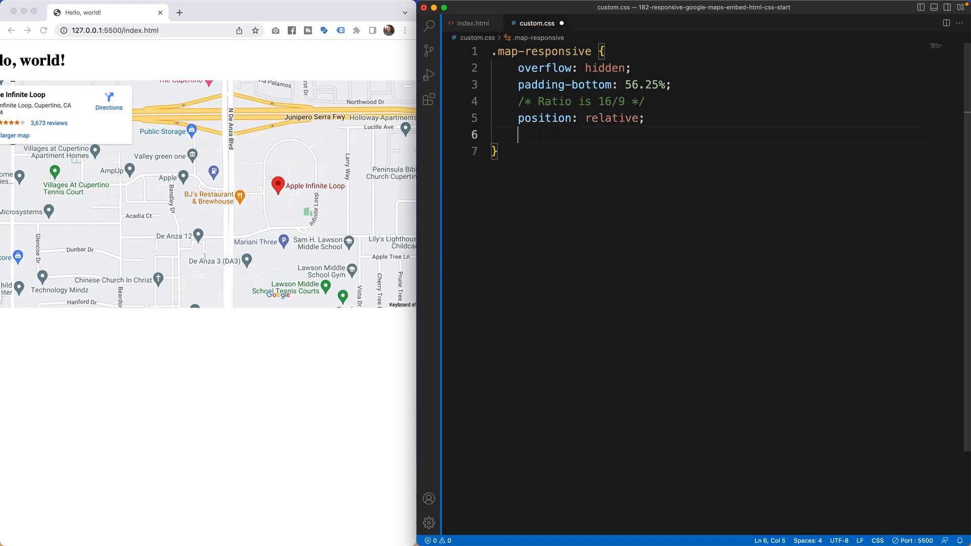
text(height: 0;)
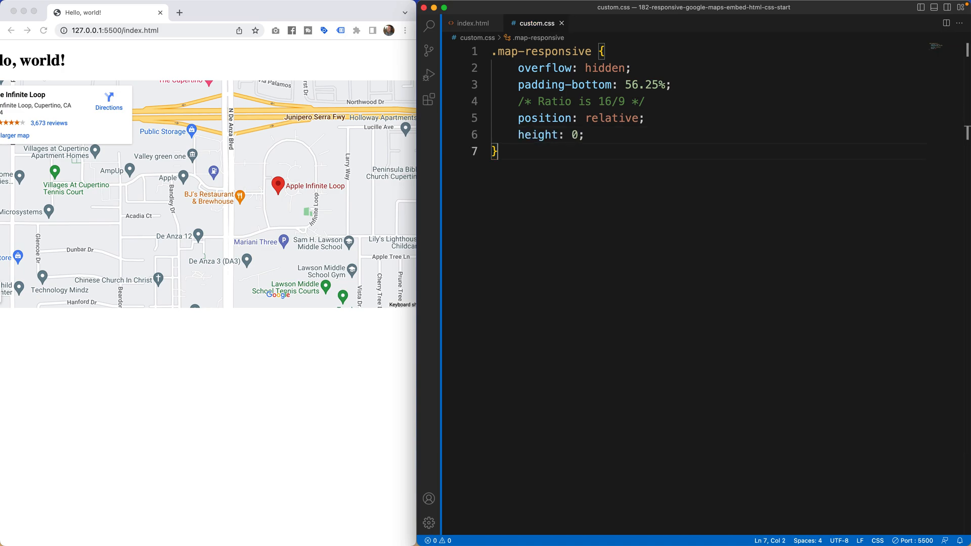
text(.map-responsive)
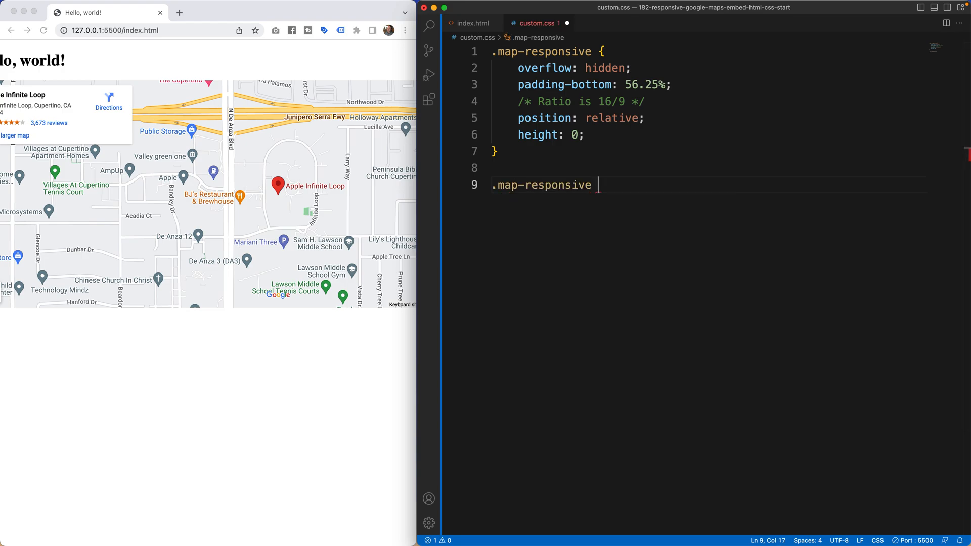
- Write a .map-responsive iframe rule with left 0, top 0, height/width 100% and position absolute
text(iframe P)
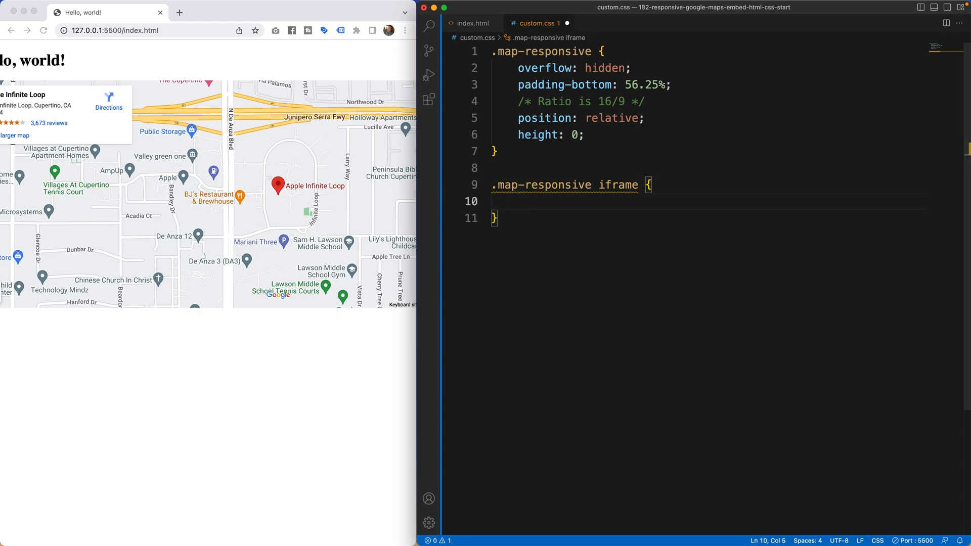
text(left:0)
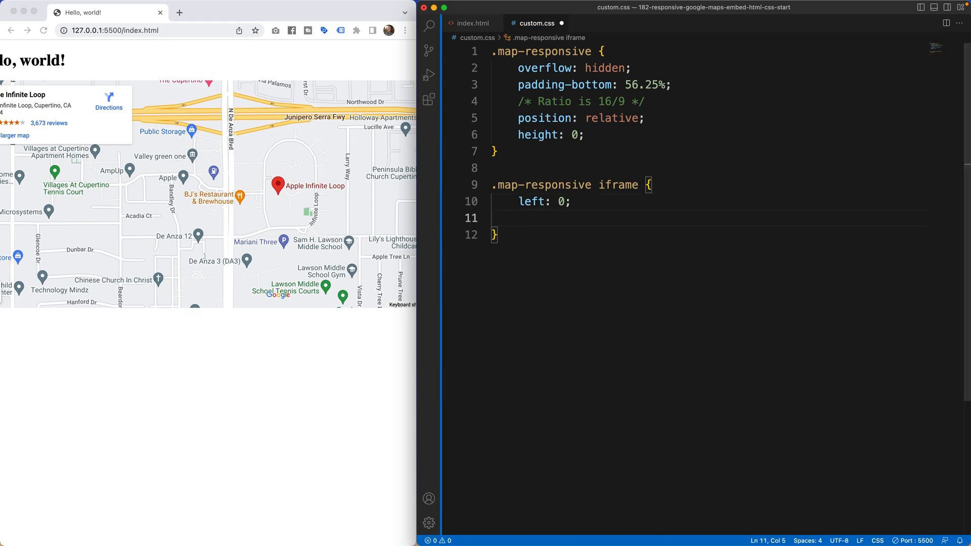
text(top: 0;)
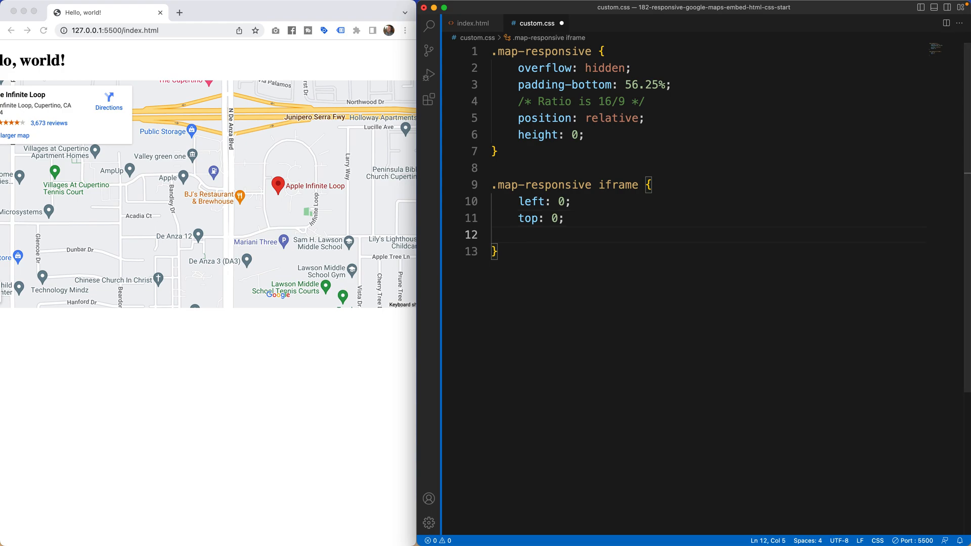
text(height: 100%;)
text(width: 100%;)
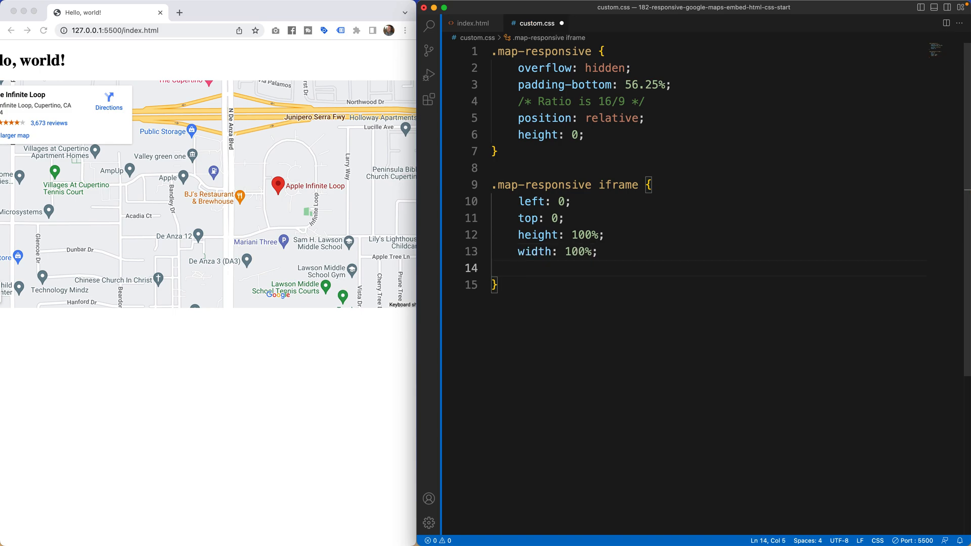
text(position: absolute;)
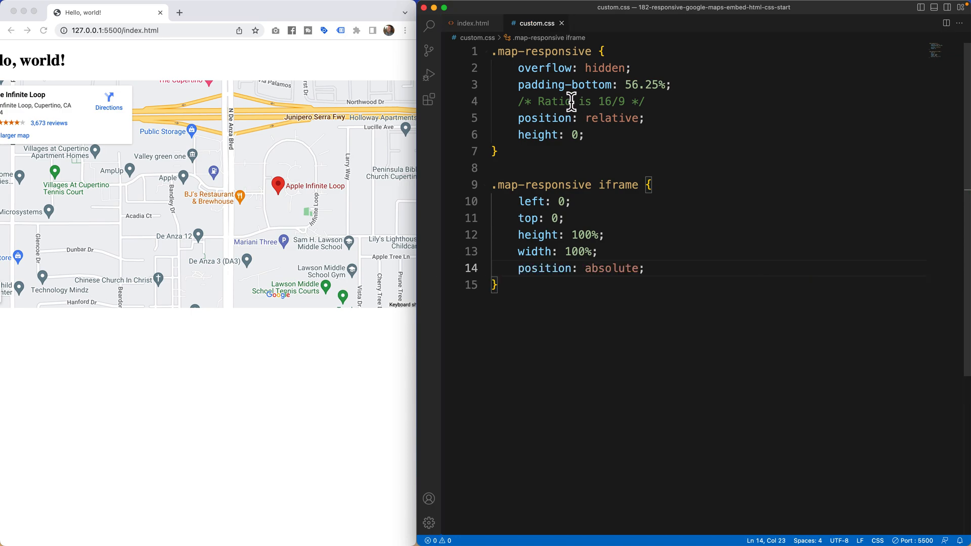
- Copy the map-responsive class name and return to index.html
click(501, 52)
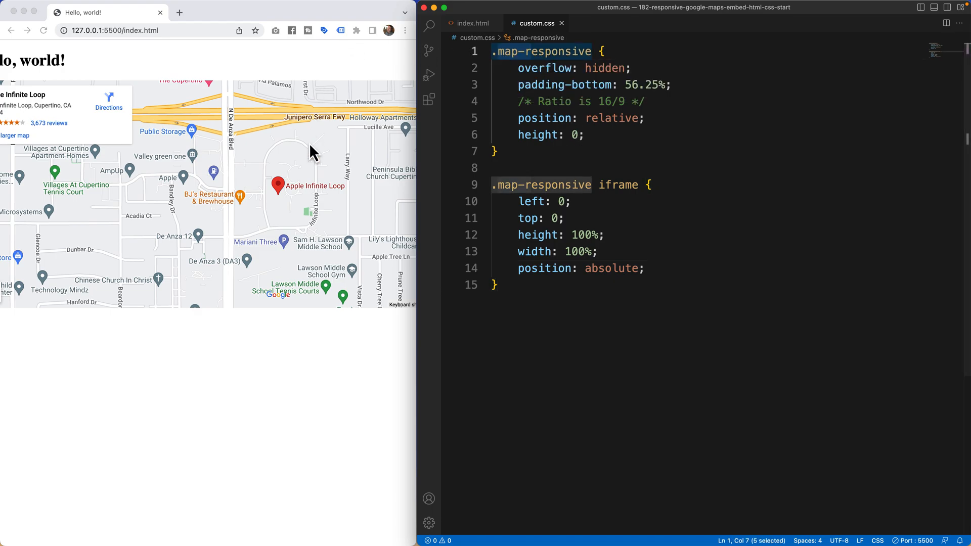
click(474, 23)
text(<)
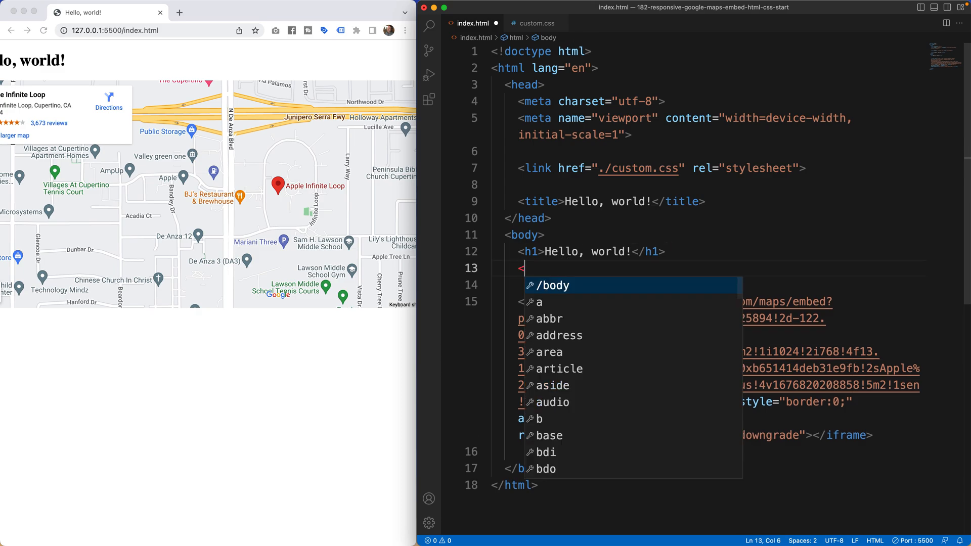
- Wrap the Google Maps iframe in a div with class map-responsive
text(div class=")
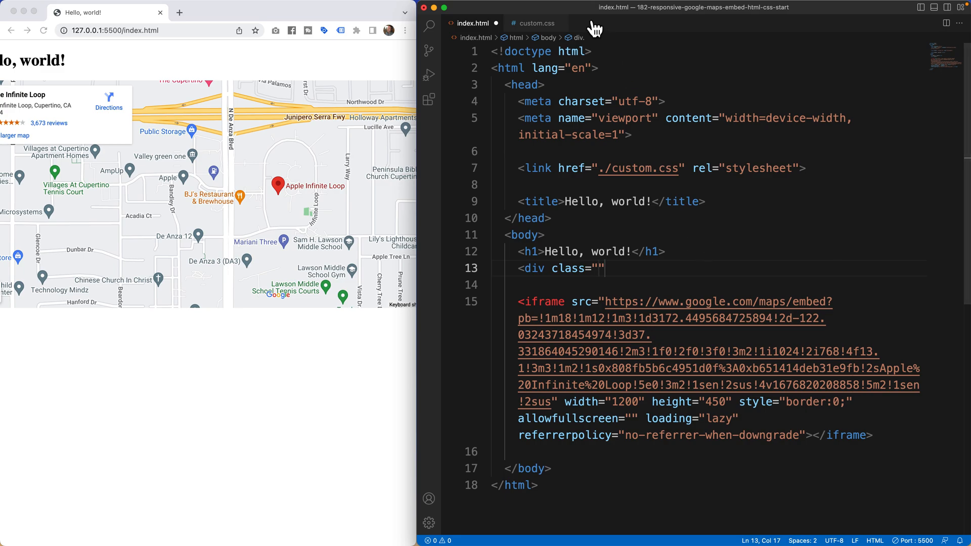
click(535, 24)
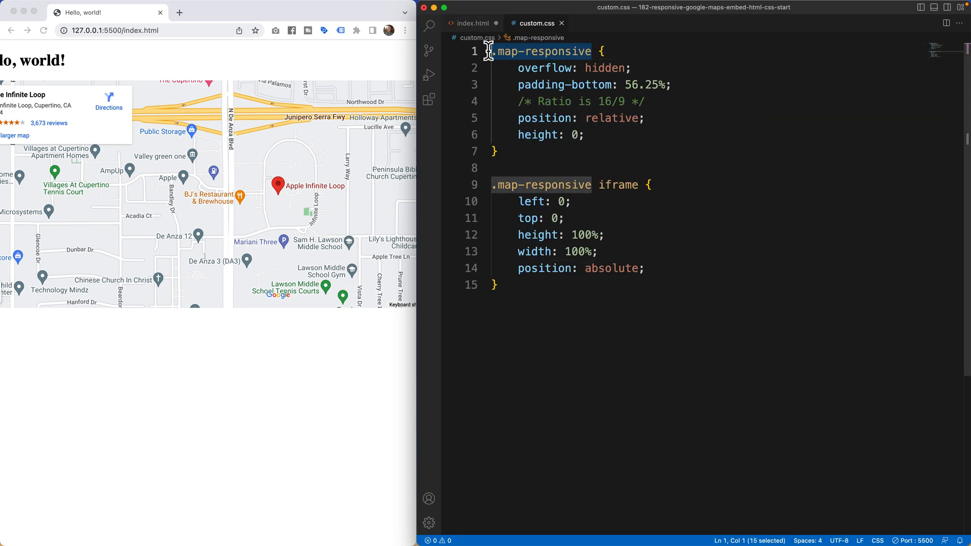
click(472, 23)
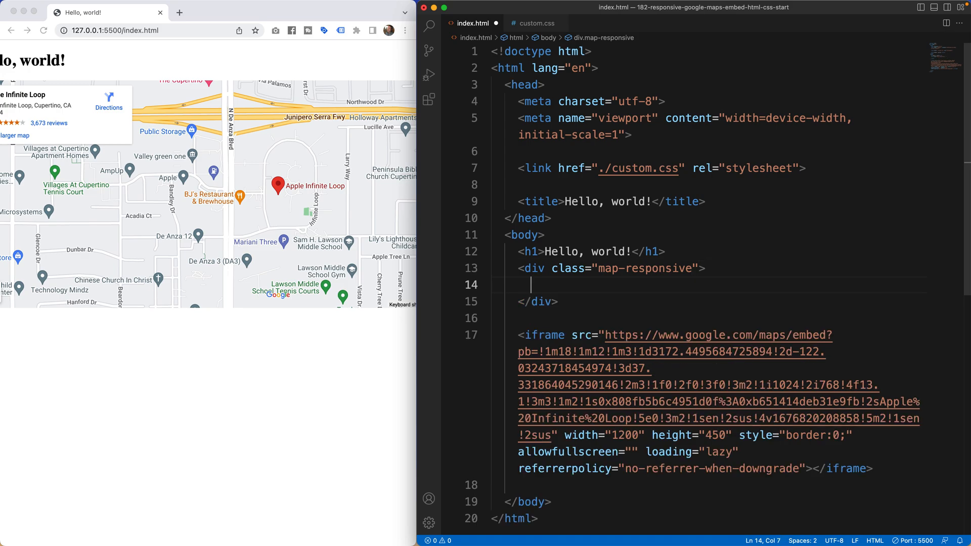
scroll(down, 3)
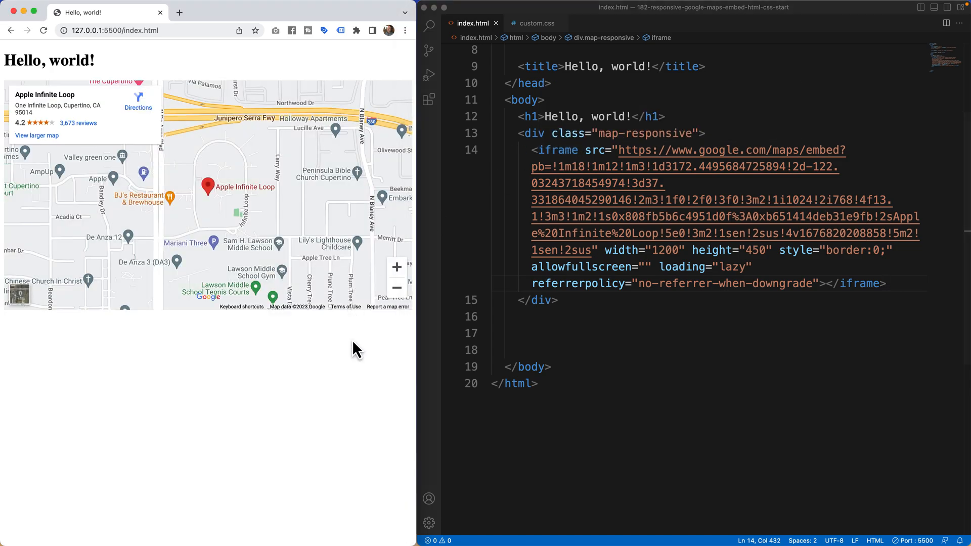
mouse_move(412, 535)
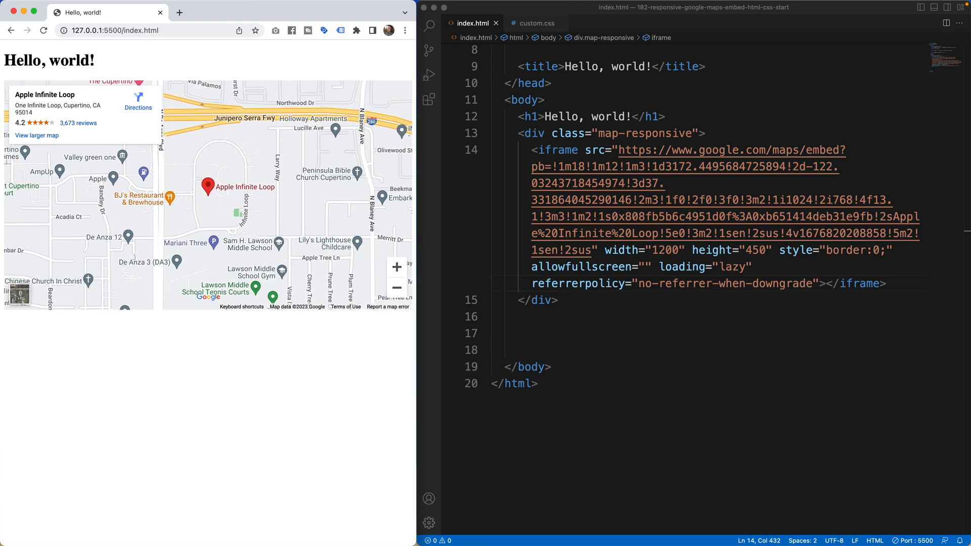
mouse_move(716, 274)
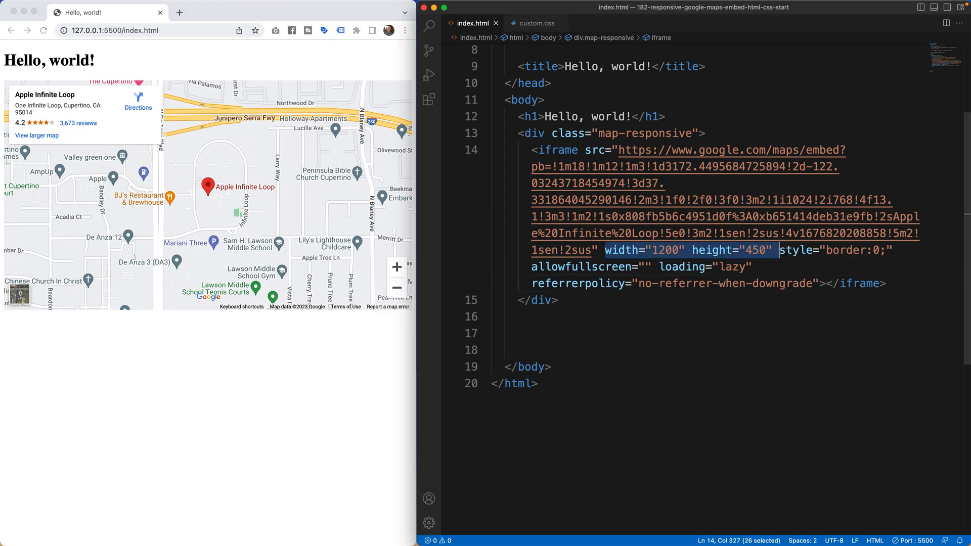
- Remove the iframe's width, height and inline border style attributes
key(Backspace)
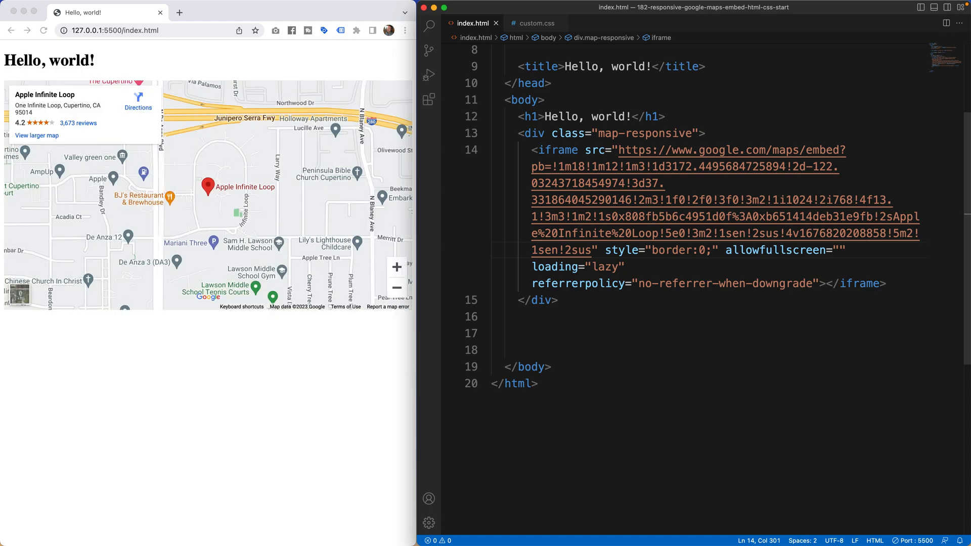
mouse_move(674, 313)
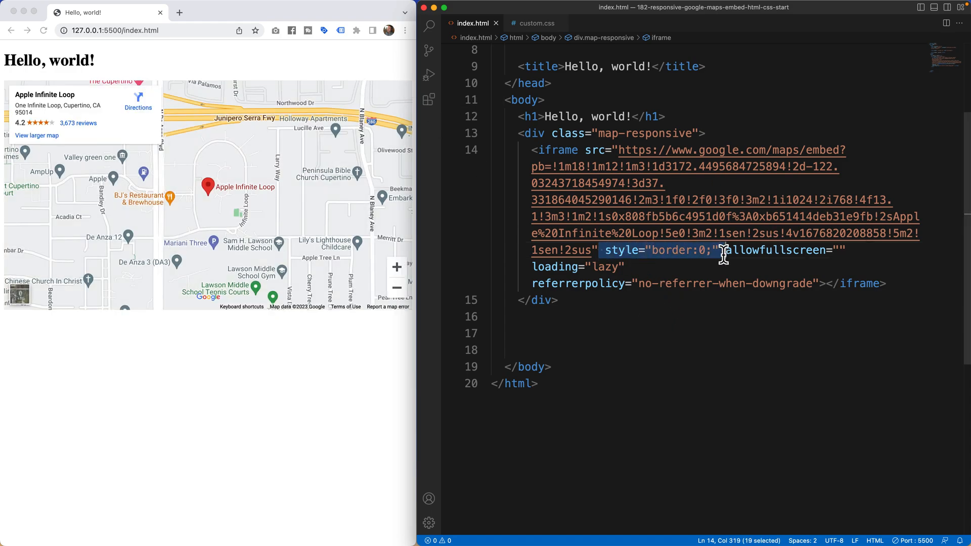
key(Backspace)
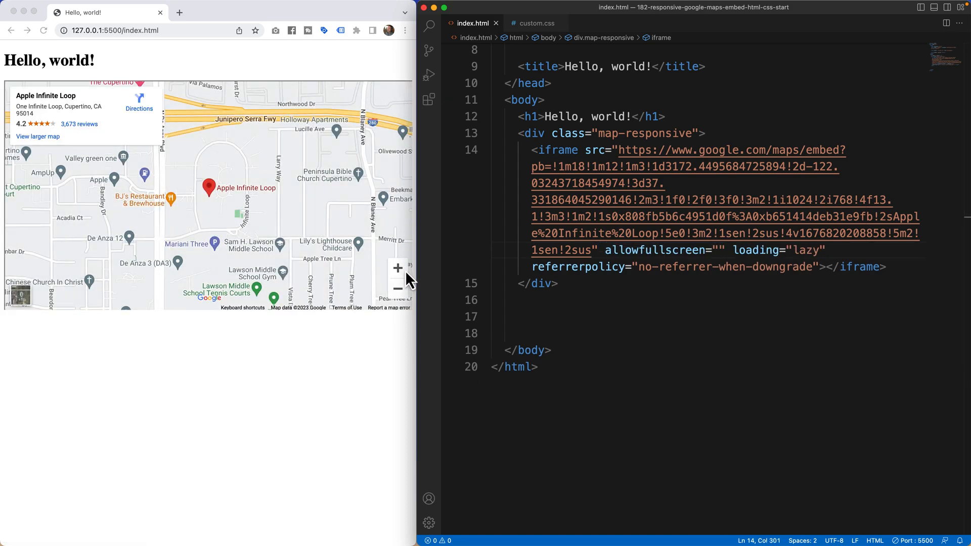
click(535, 24)
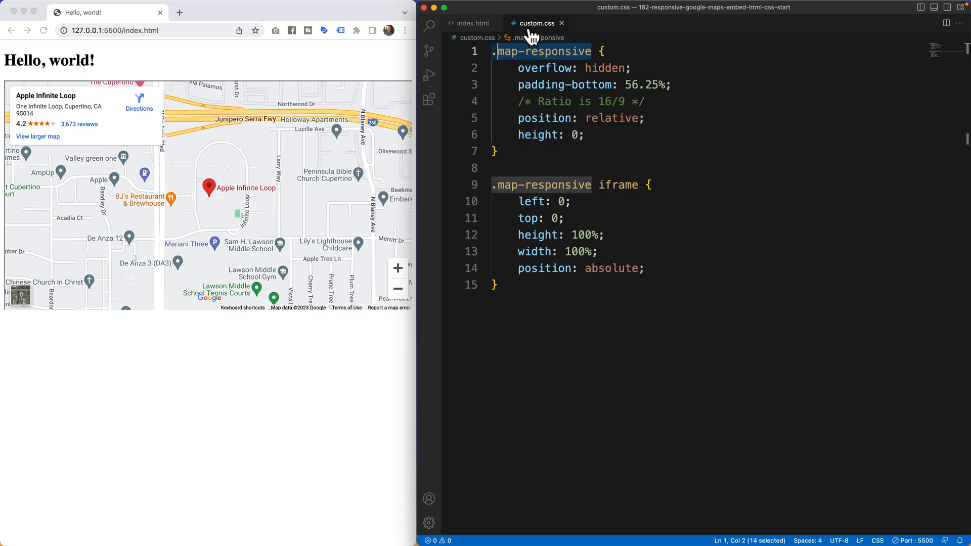
- Add border: 0 to the .map-responsive iframe rule after position: absolute
click(647, 268)
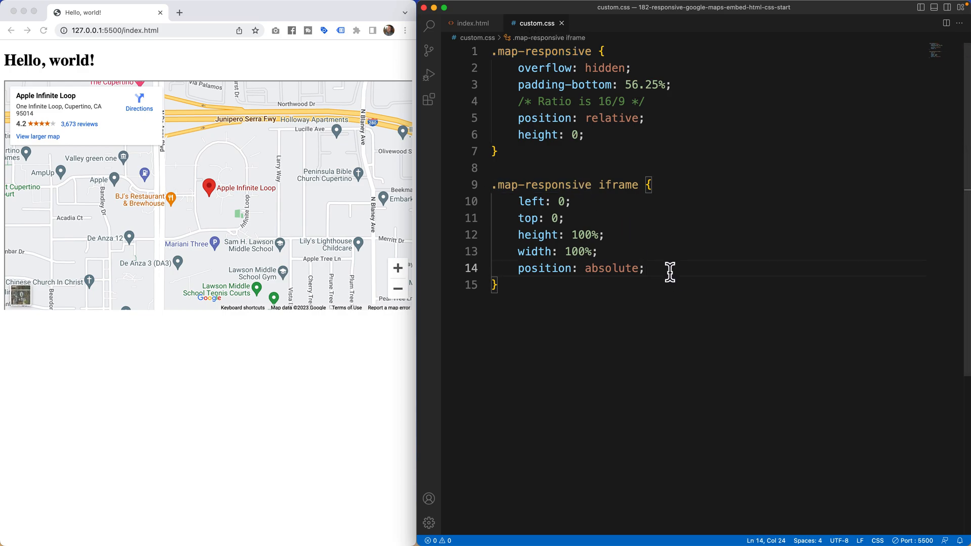
text(border: 0)
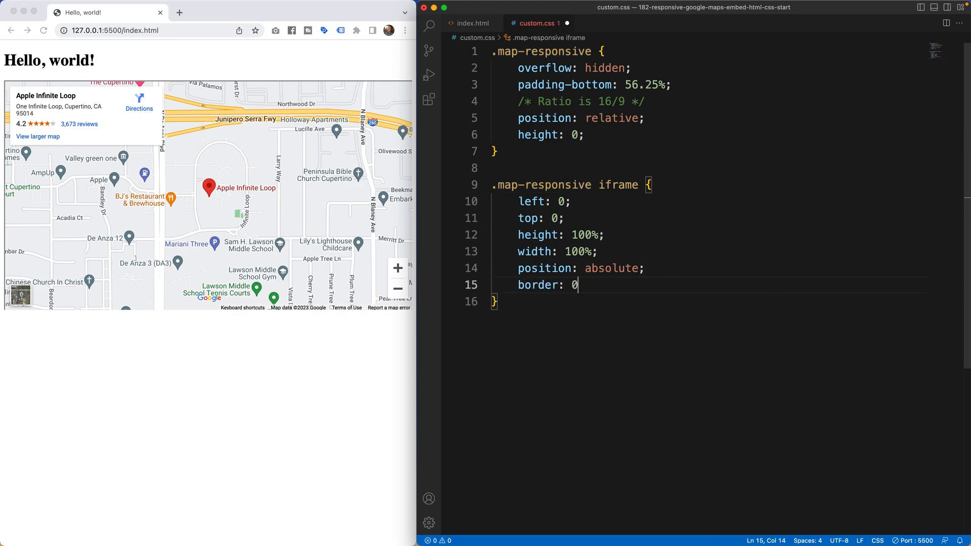
text(;)
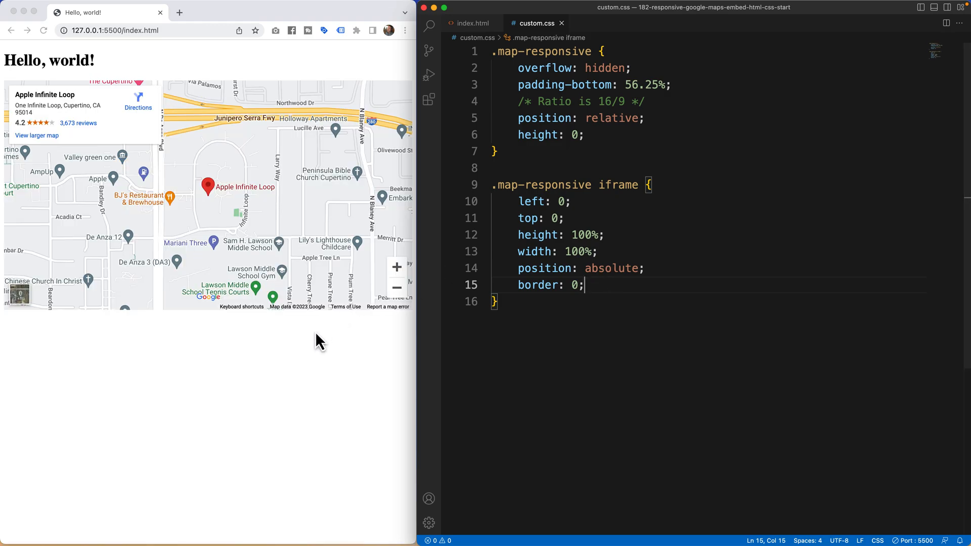